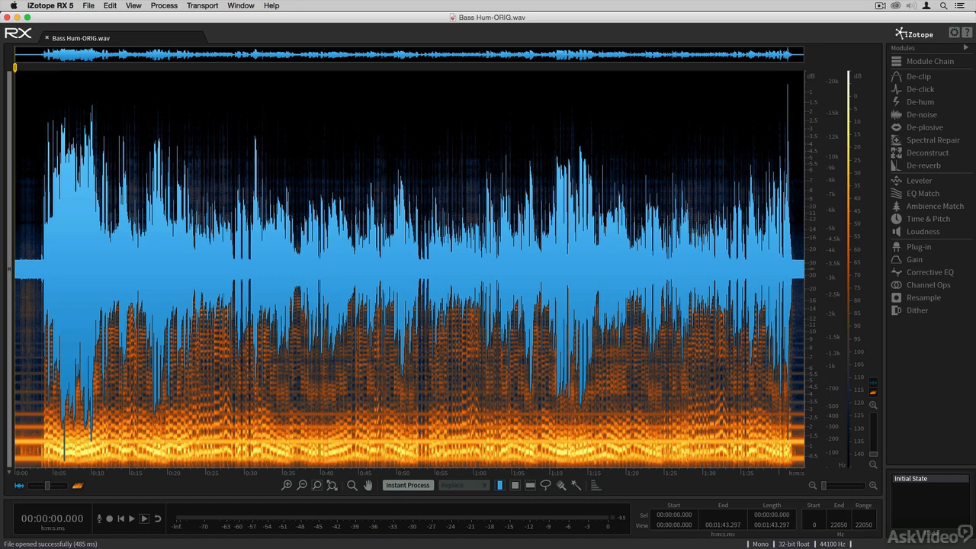
mouse_move(619, 504)
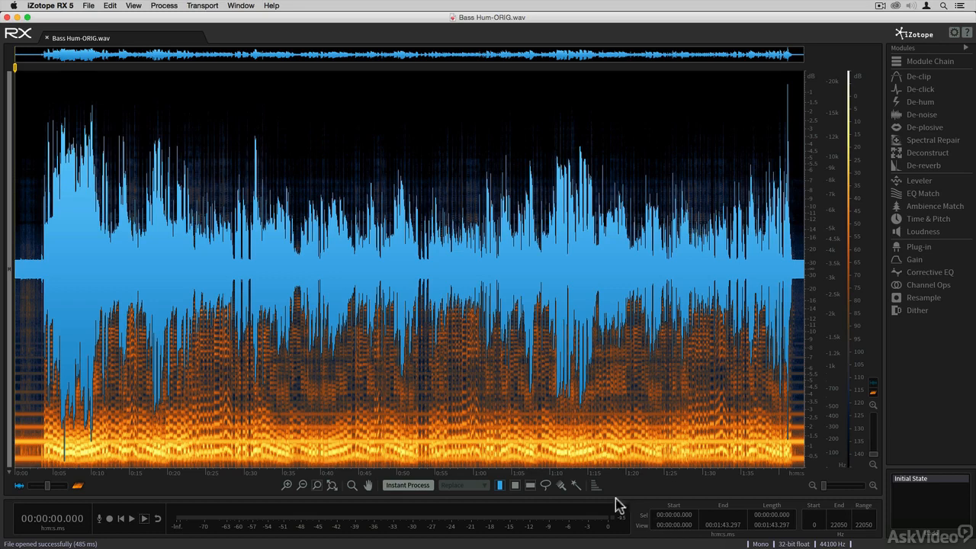
mouse_move(374, 374)
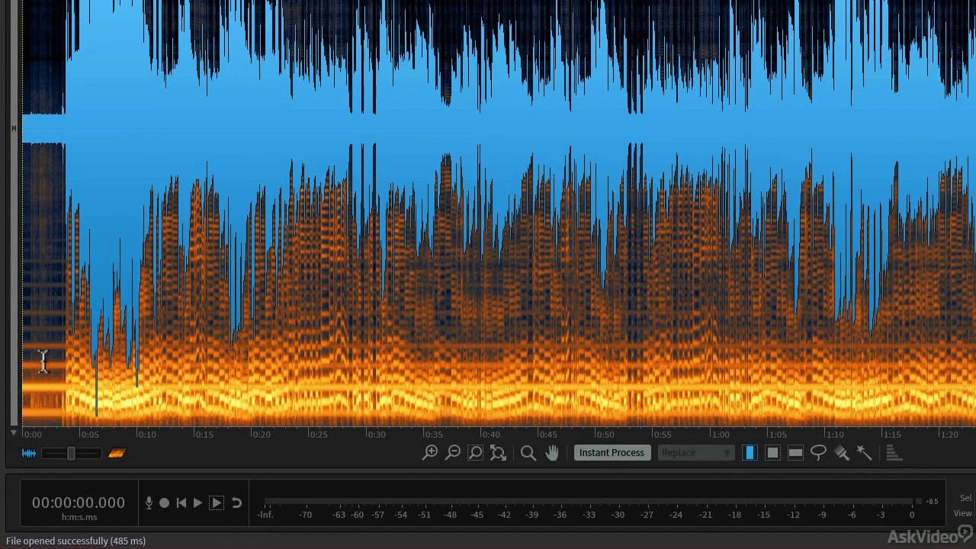
mouse_move(46, 260)
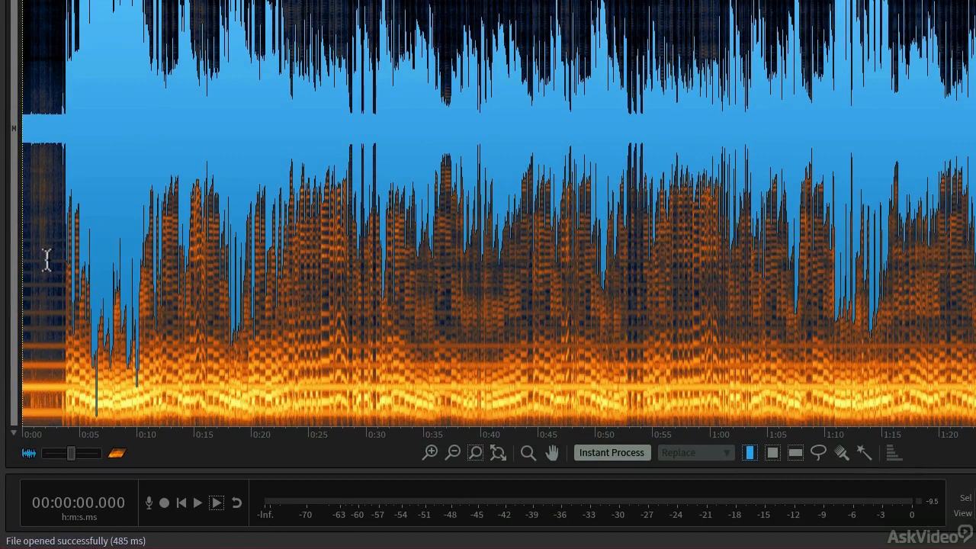
mouse_move(44, 418)
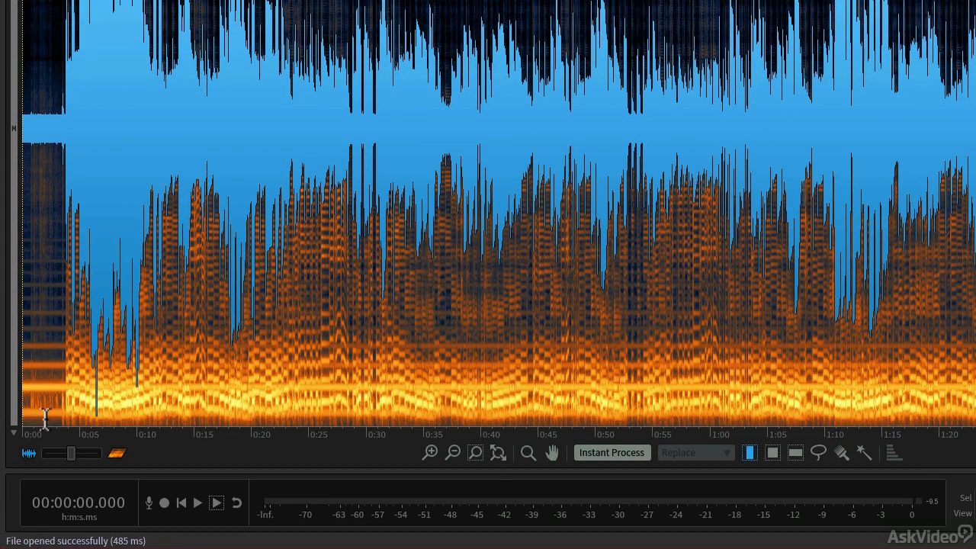
mouse_move(44, 253)
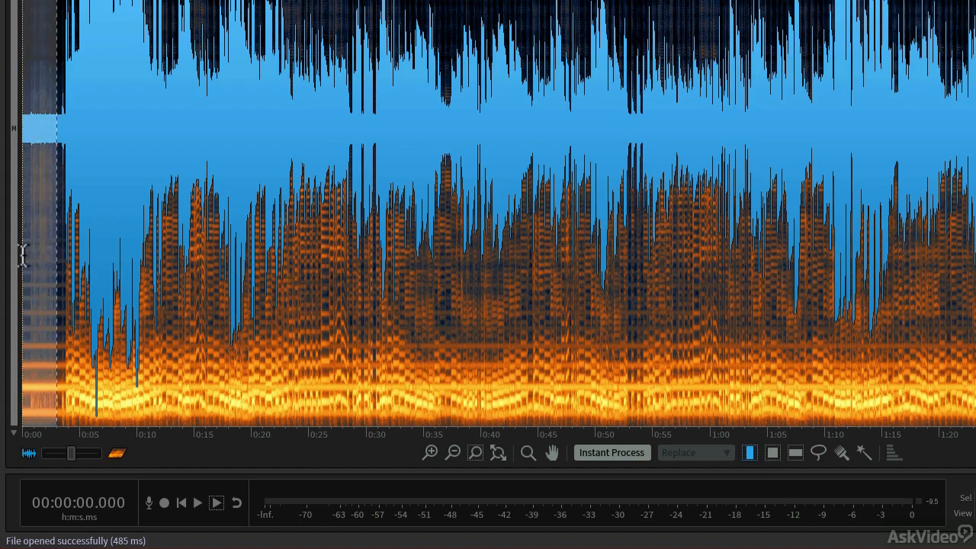
mouse_move(37, 281)
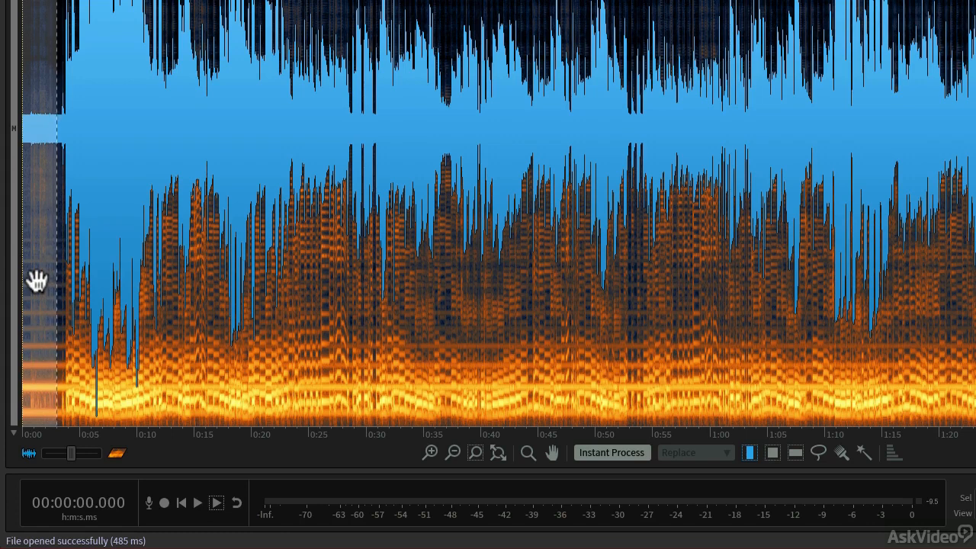
mouse_move(40, 250)
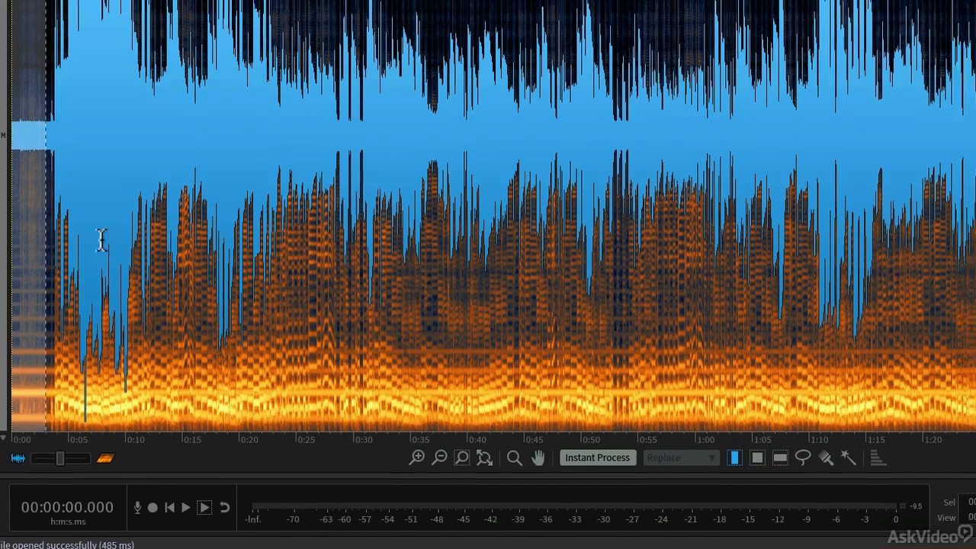
Step: Open the De-hum module from the Modules list for the bass recording
left_click(904, 101)
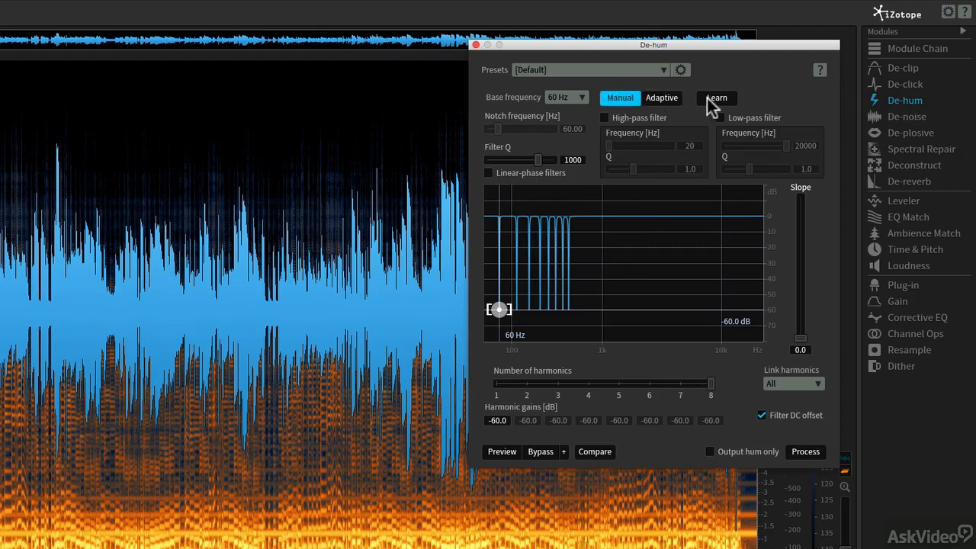
Step: Learn the hum from the audio, detecting 60 Hz with harmonics, then switch base frequency to Free
left_click(715, 97)
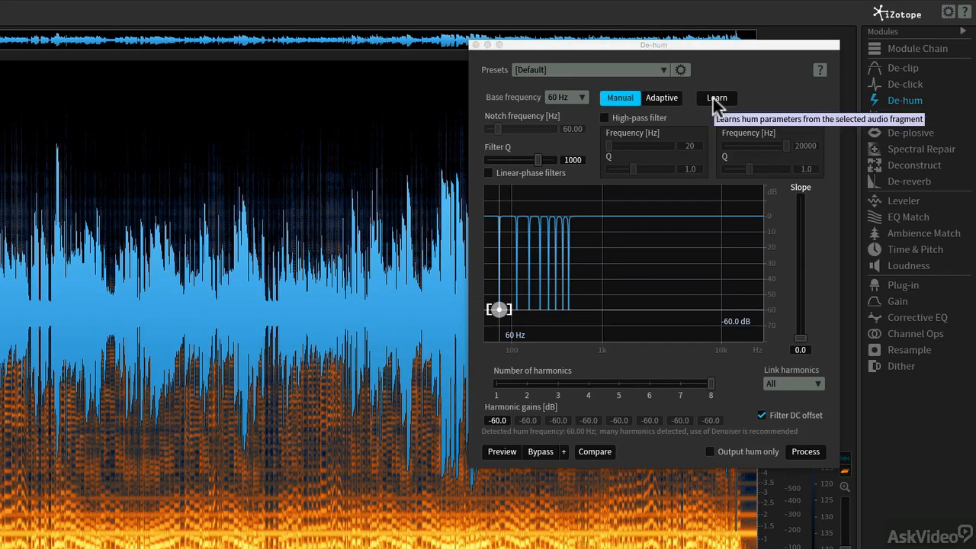
mouse_move(555, 106)
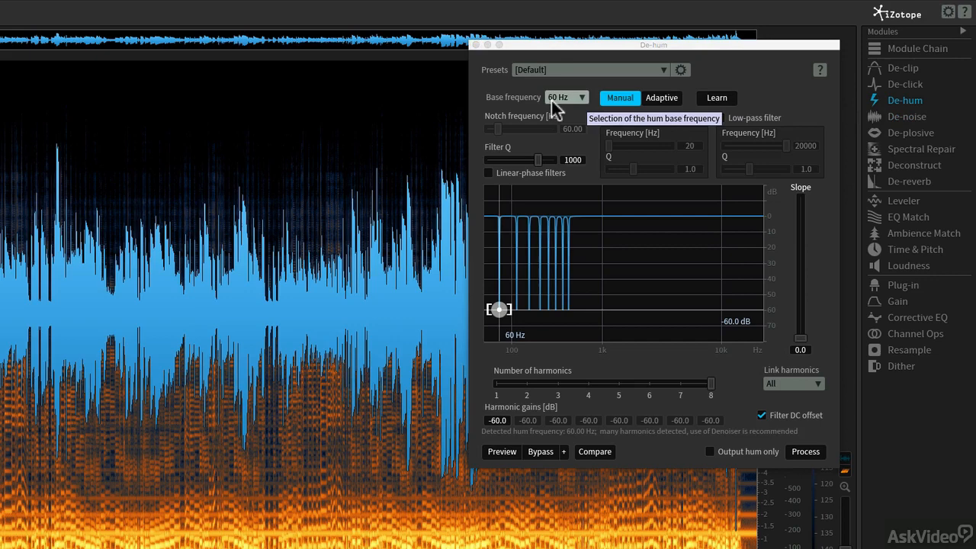
left_click(582, 98)
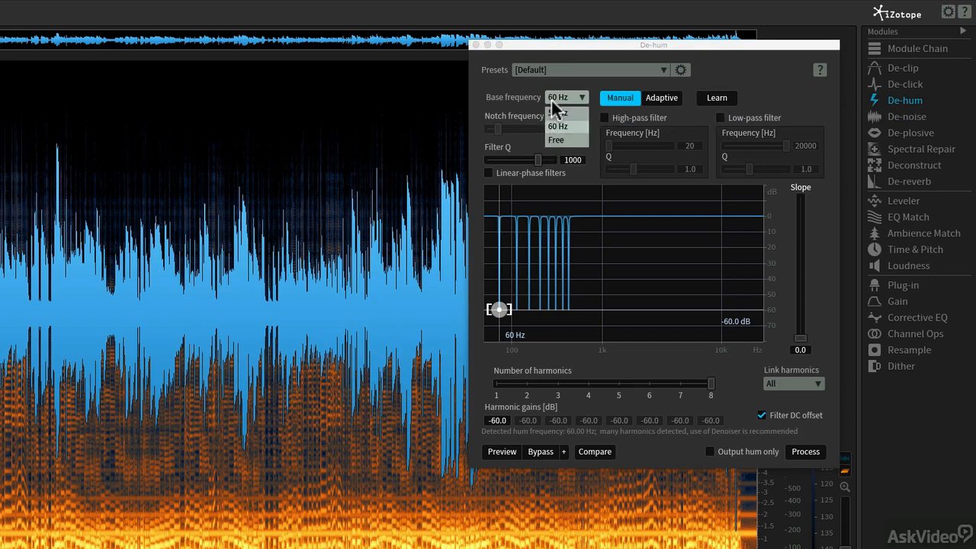
left_click(555, 140)
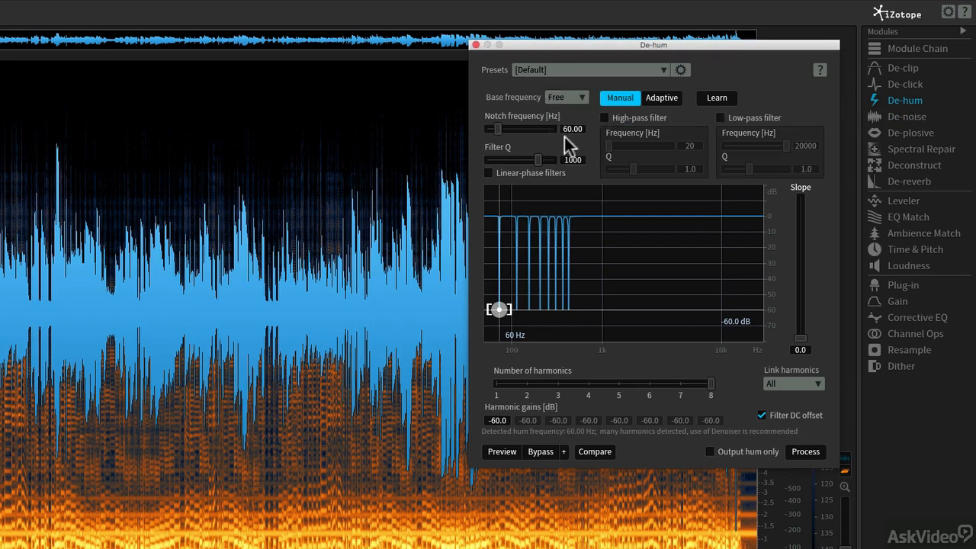
mouse_move(572, 138)
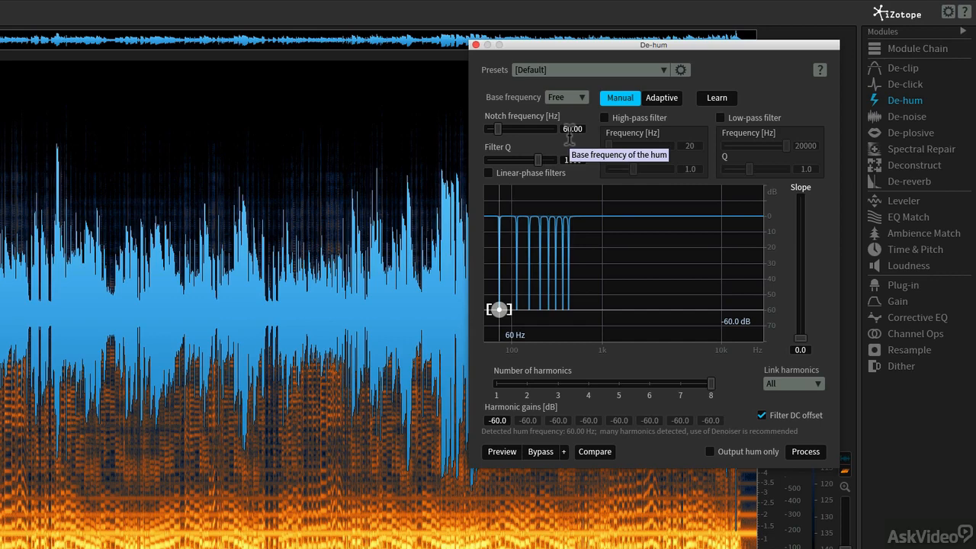
mouse_move(717, 98)
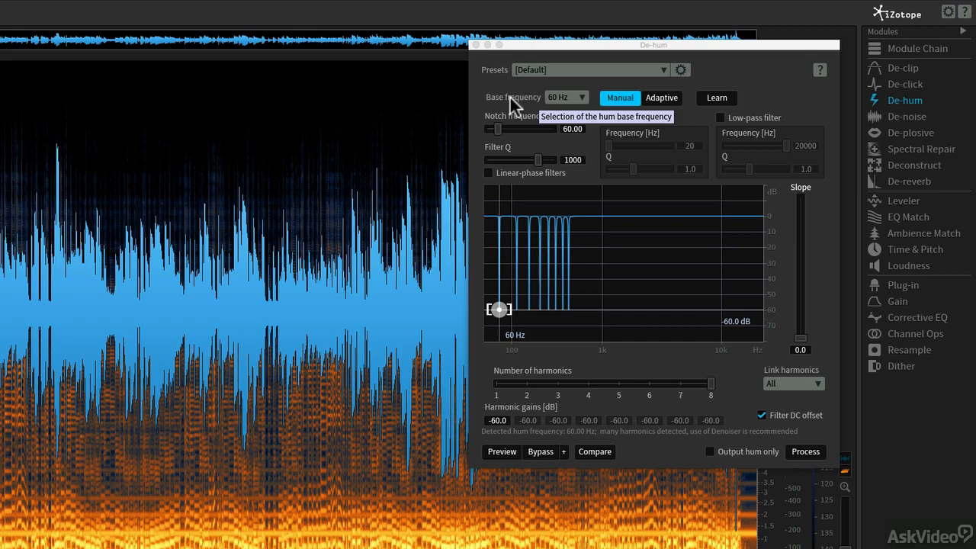
mouse_move(562, 107)
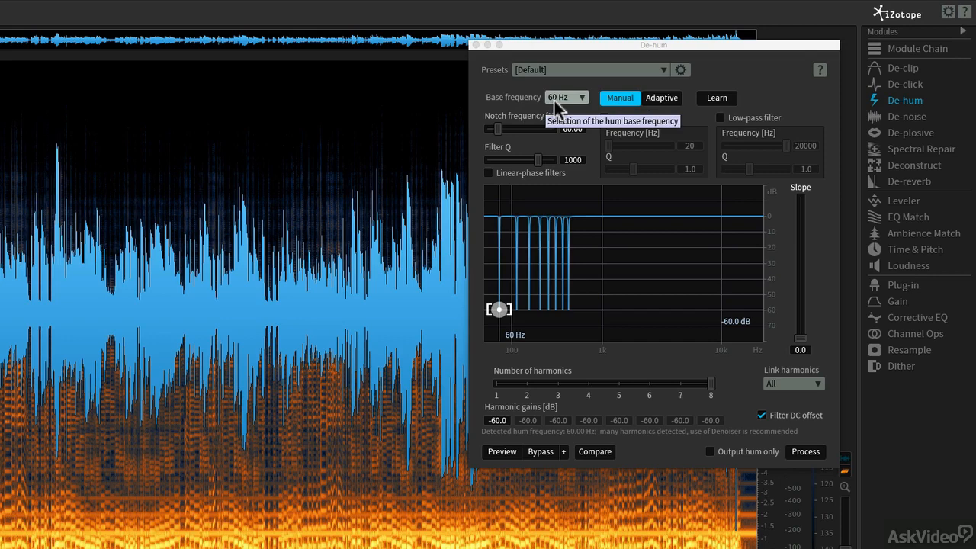
Step: Load the De-hum preset "60 Hz reduce with harmonics"
left_click(587, 70)
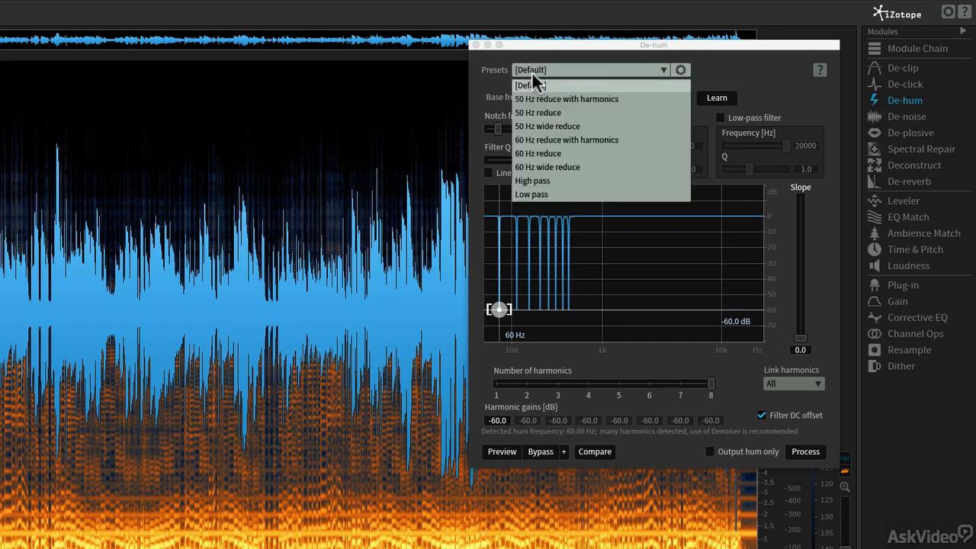
mouse_move(568, 140)
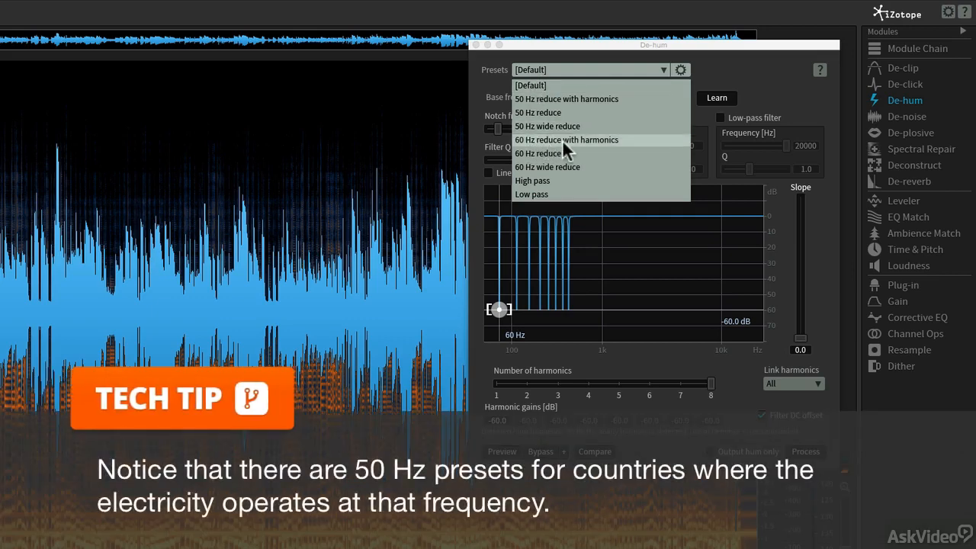
mouse_move(570, 151)
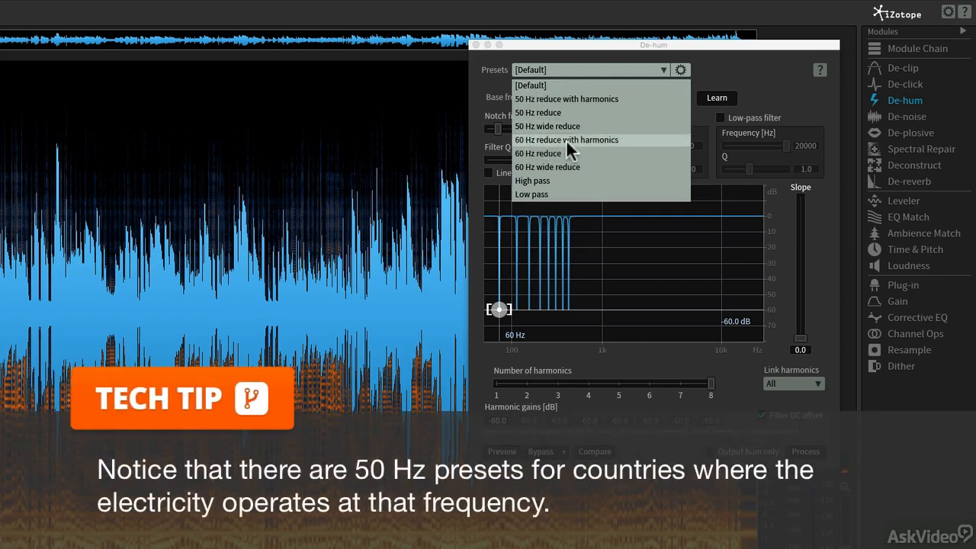
left_click(567, 140)
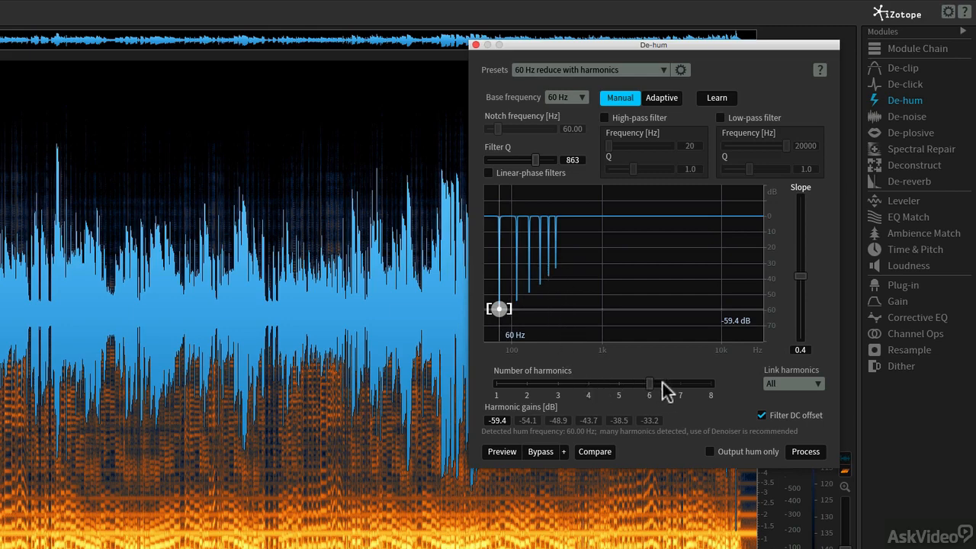
Step: Set Number of harmonics to 8 and leave the Slope at 0.4
left_click_drag(650, 383, 710, 383)
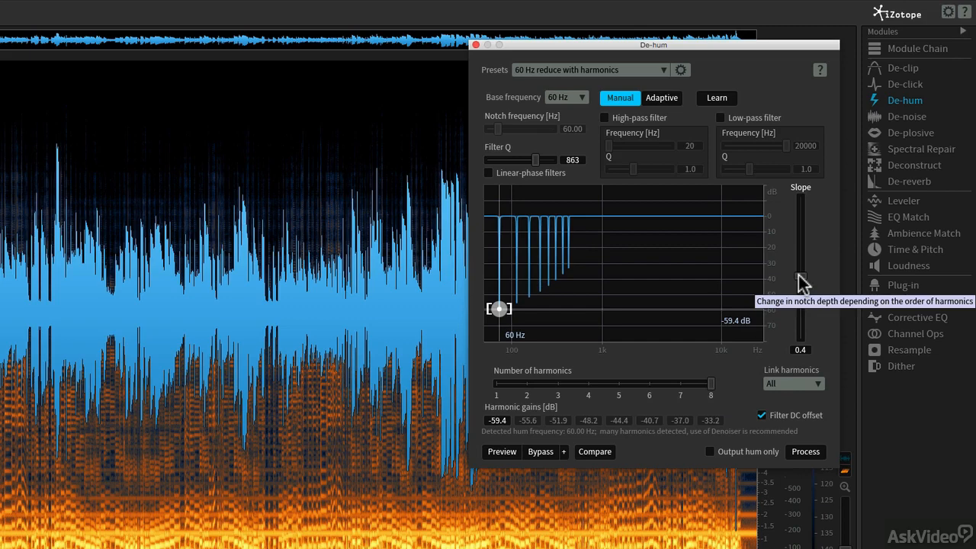
left_click_drag(800, 282, 799, 320)
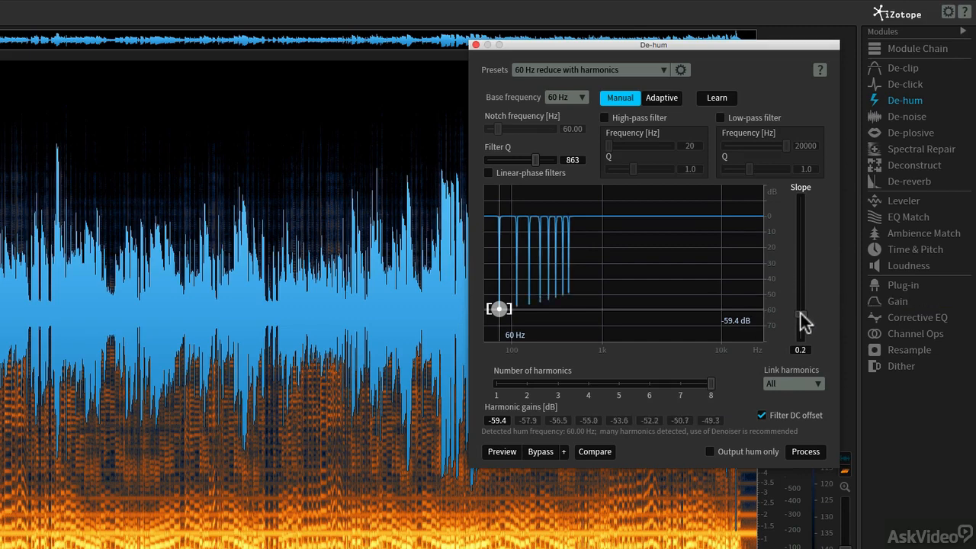
left_click_drag(801, 320, 800, 335)
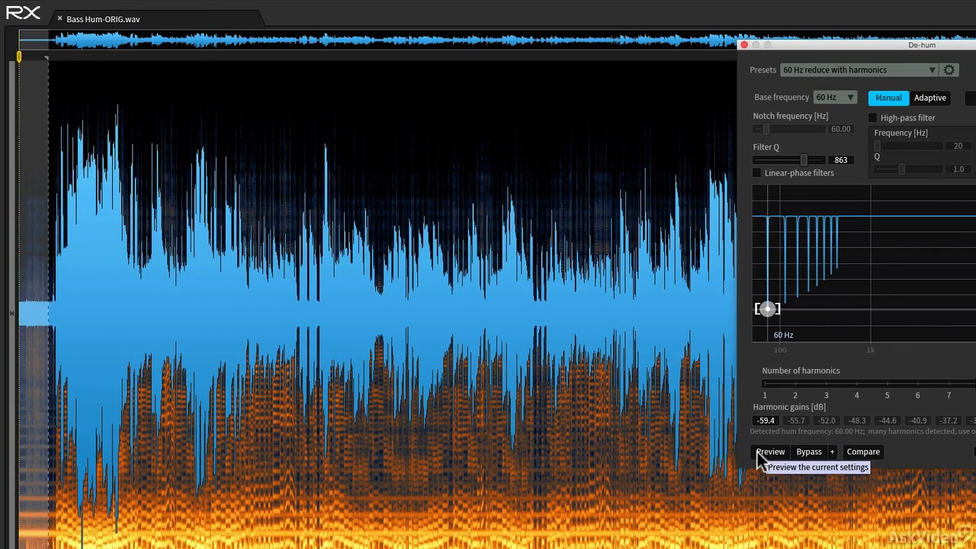
left_click(770, 451)
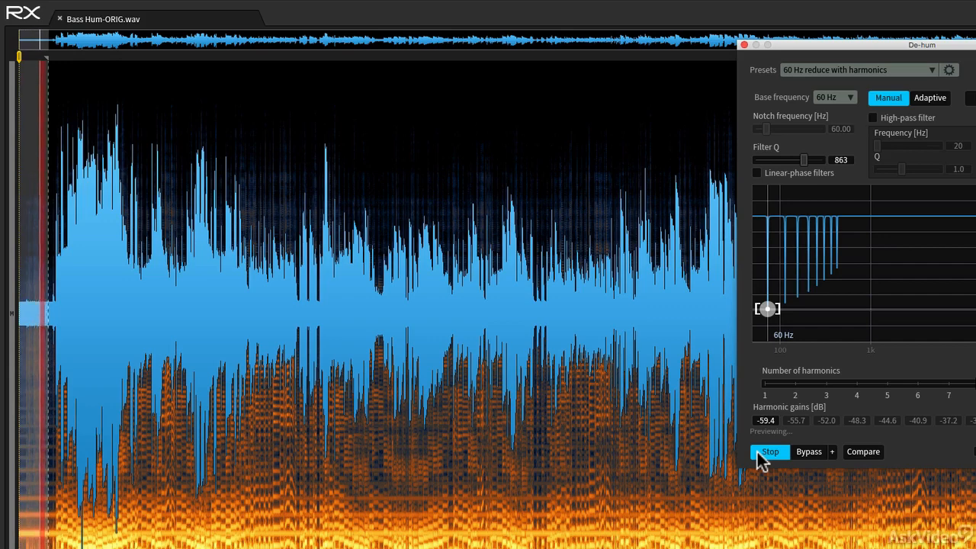
left_click(770, 452)
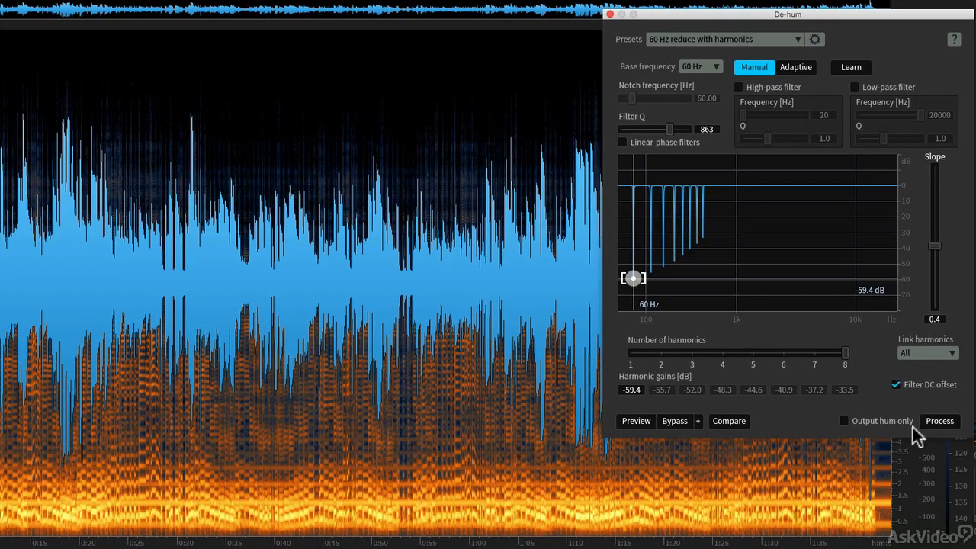
Step: Process the recording with the eight-harmonic 60 Hz De-hum settings
left_click(940, 421)
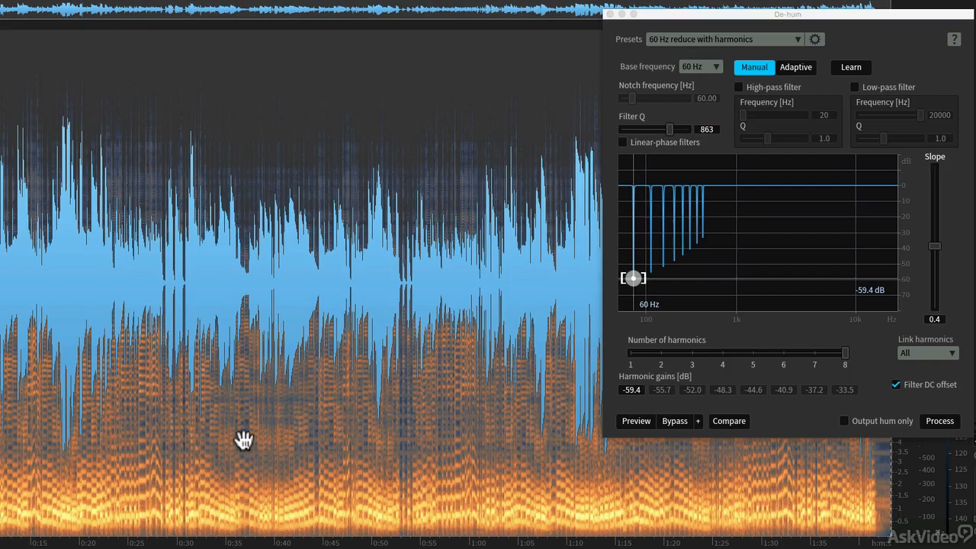
mouse_move(622, 37)
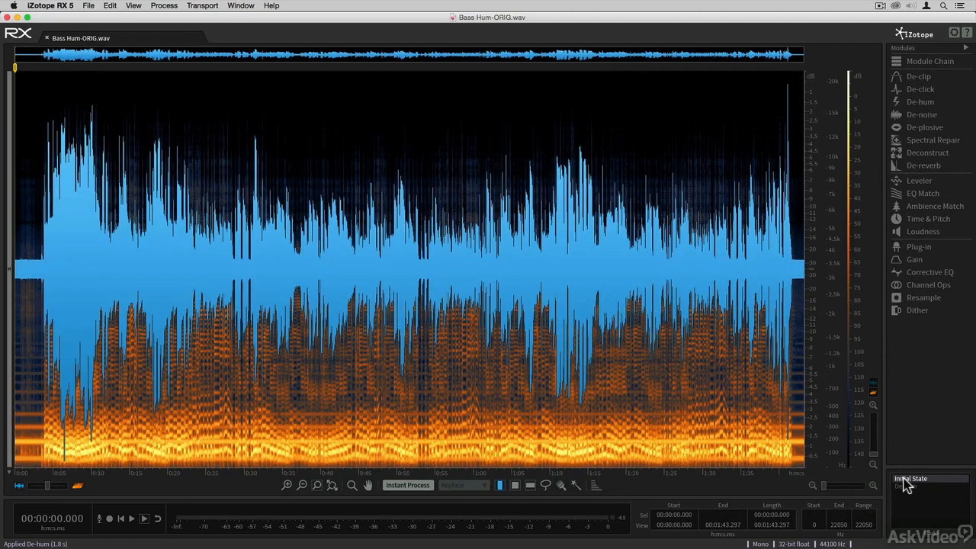
Step: Toggle between Initial State and De-hum in History, then place playback about 38 seconds in
left_click(144, 518)
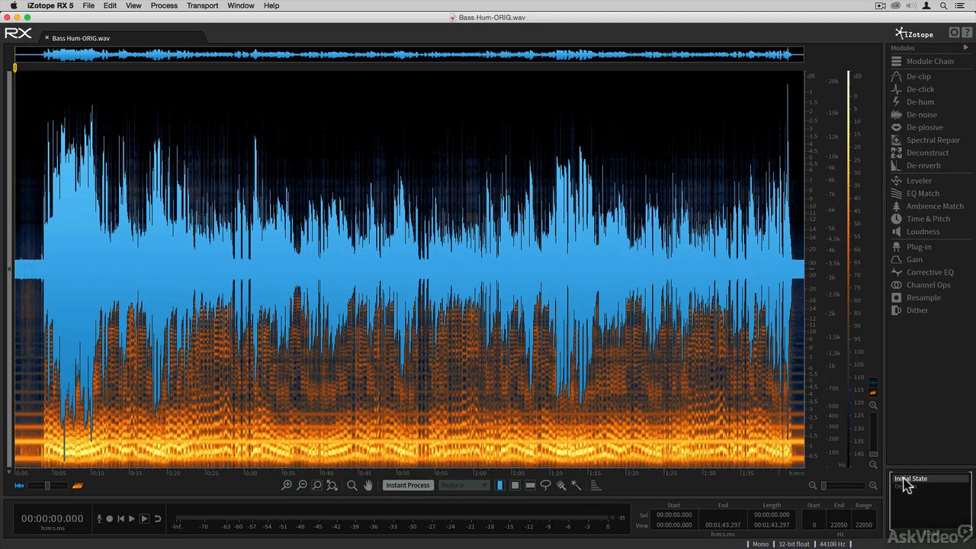
left_click(921, 101)
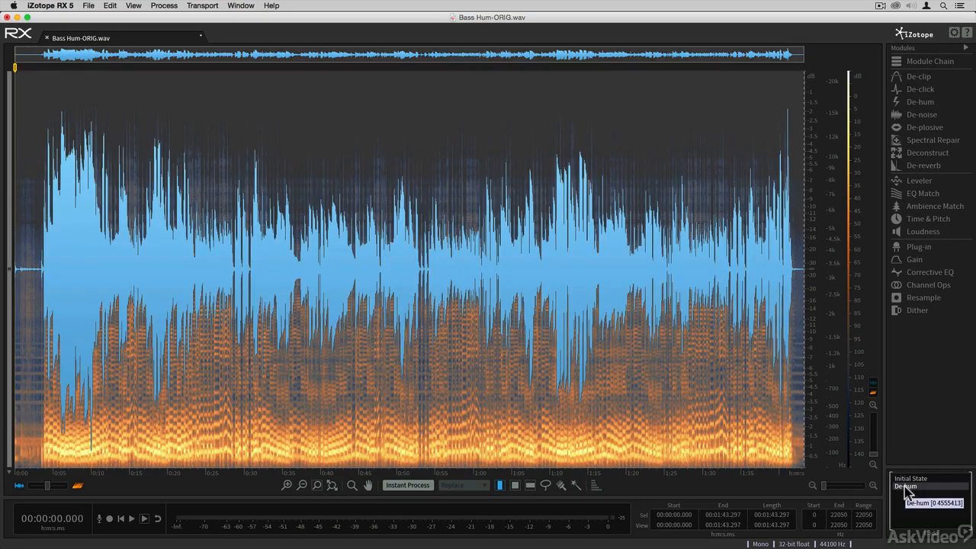
left_click(131, 519)
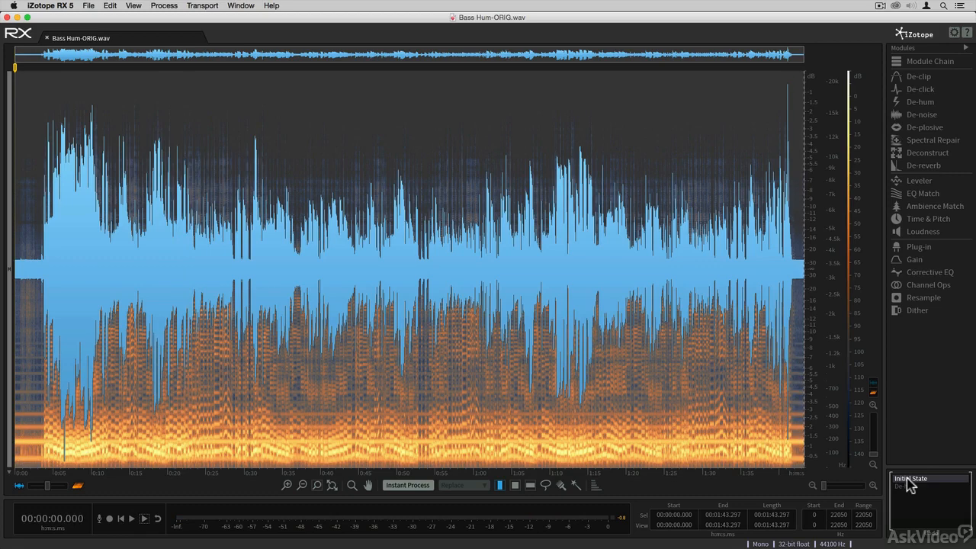
mouse_move(609, 454)
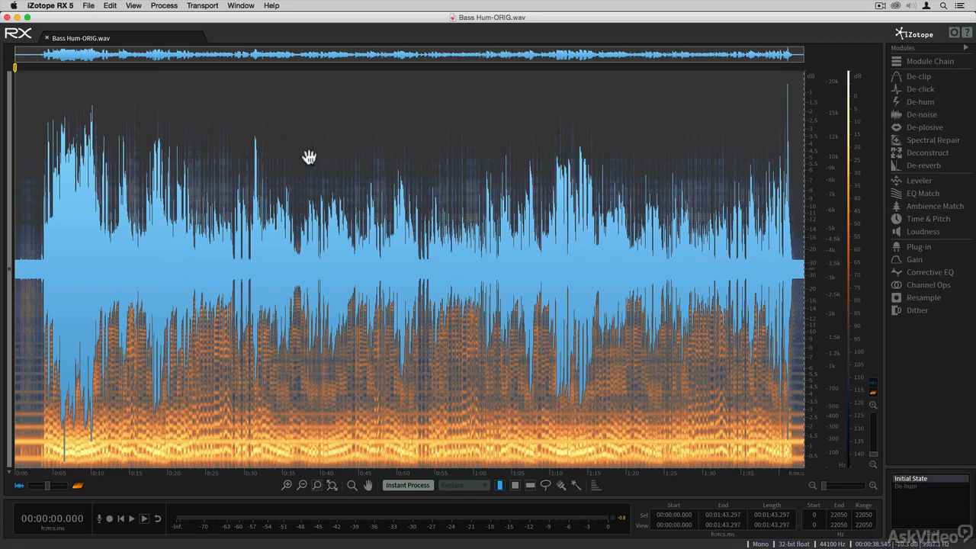
left_click(308, 157)
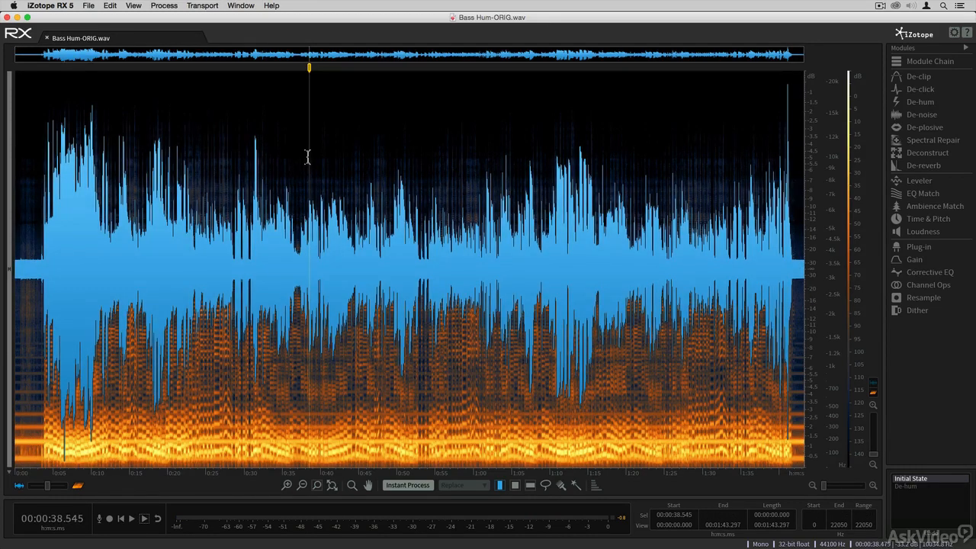